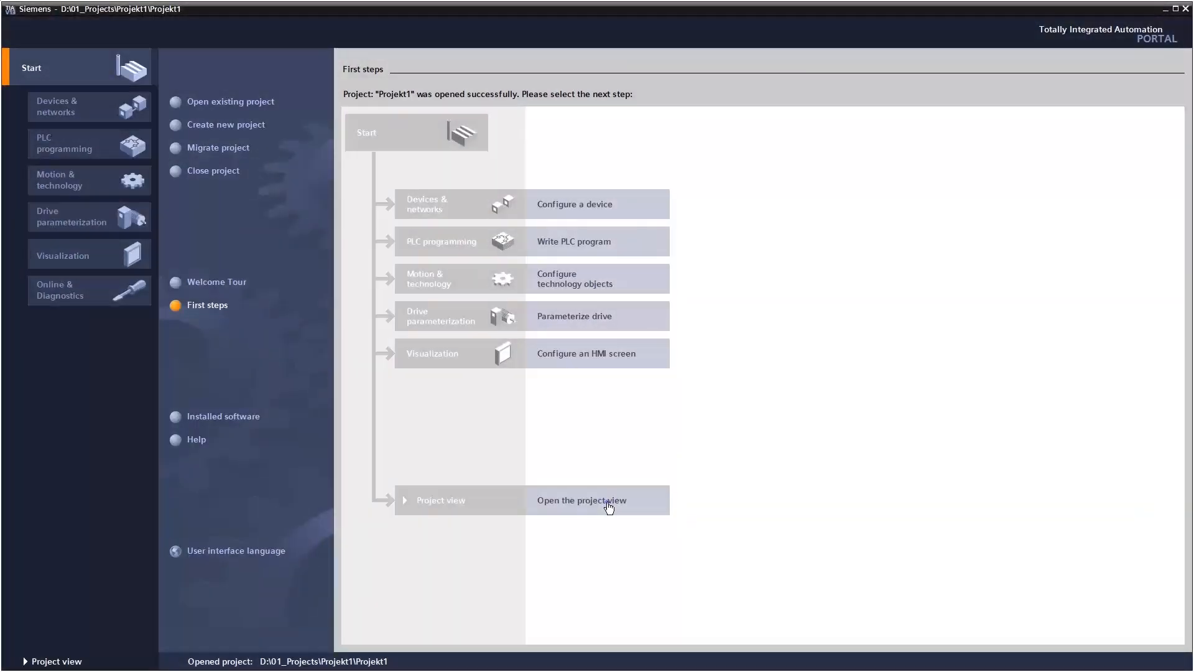
- Switch to the project view and load PLC_1's Main [OB1] block in the editor
left_click(580, 500)
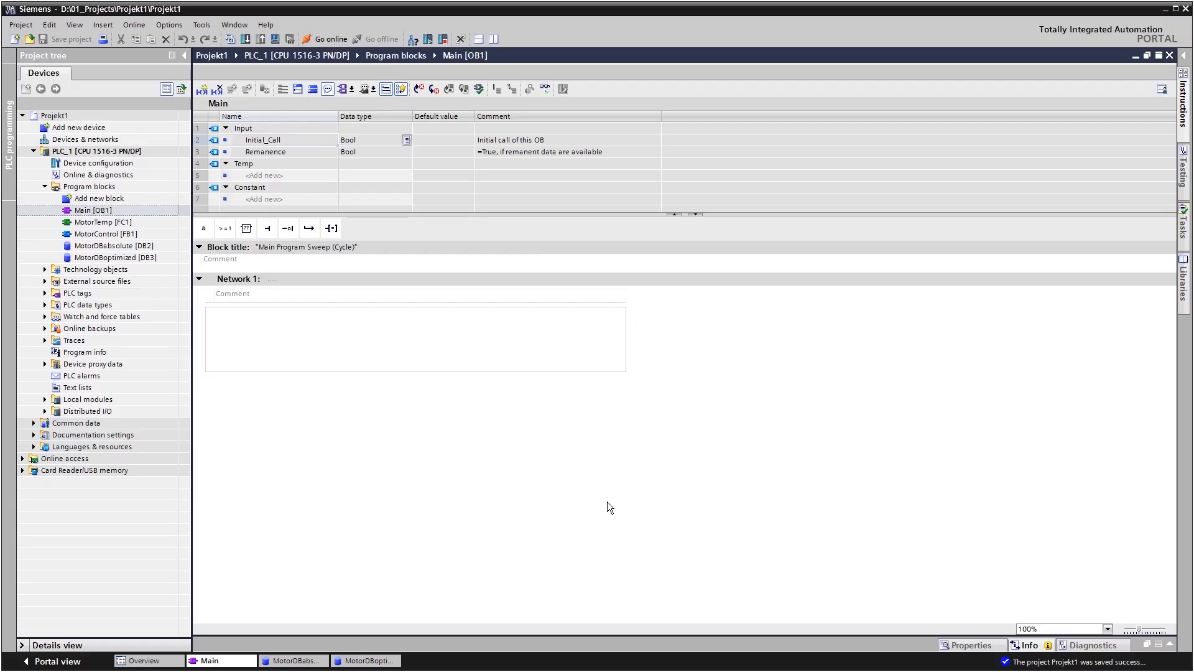
left_click(92, 211)
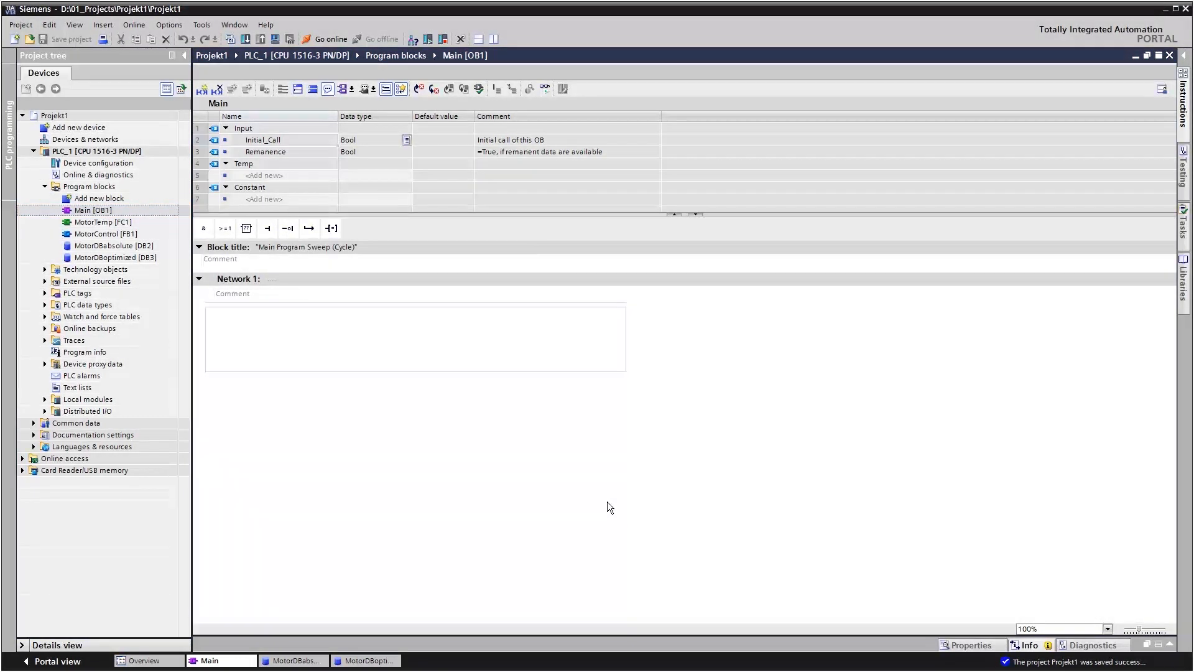
left_click(84, 352)
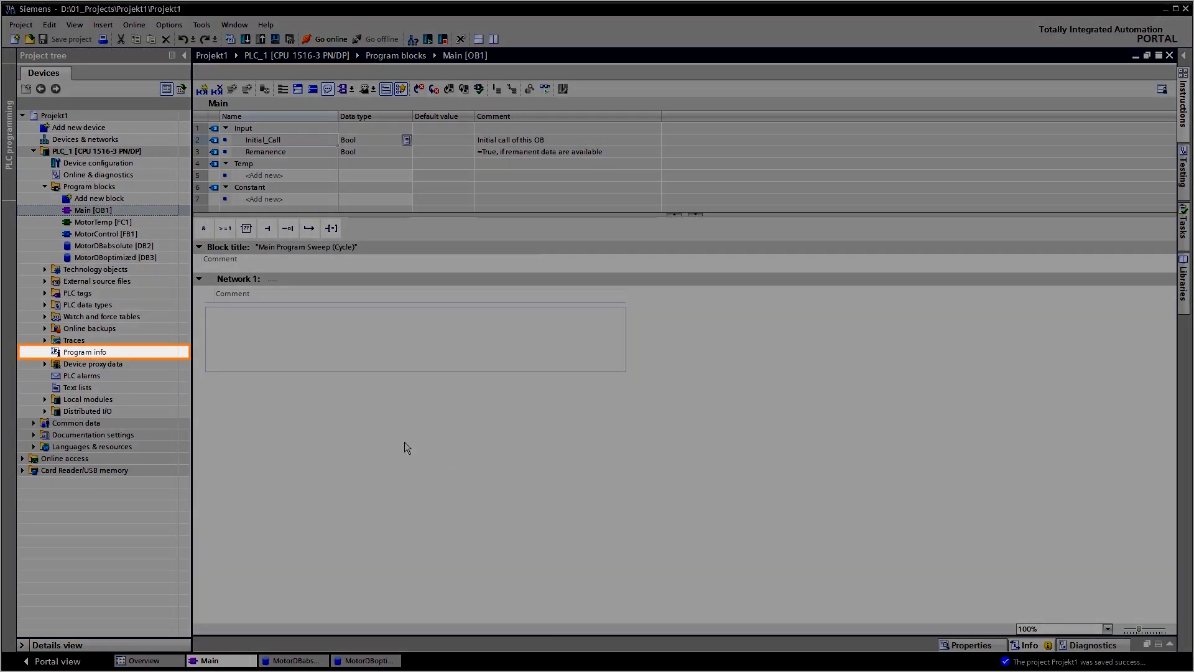
- Open PLC_1's Program info on the Resources tab showing 14740 bytes load memory used
double_click(84, 353)
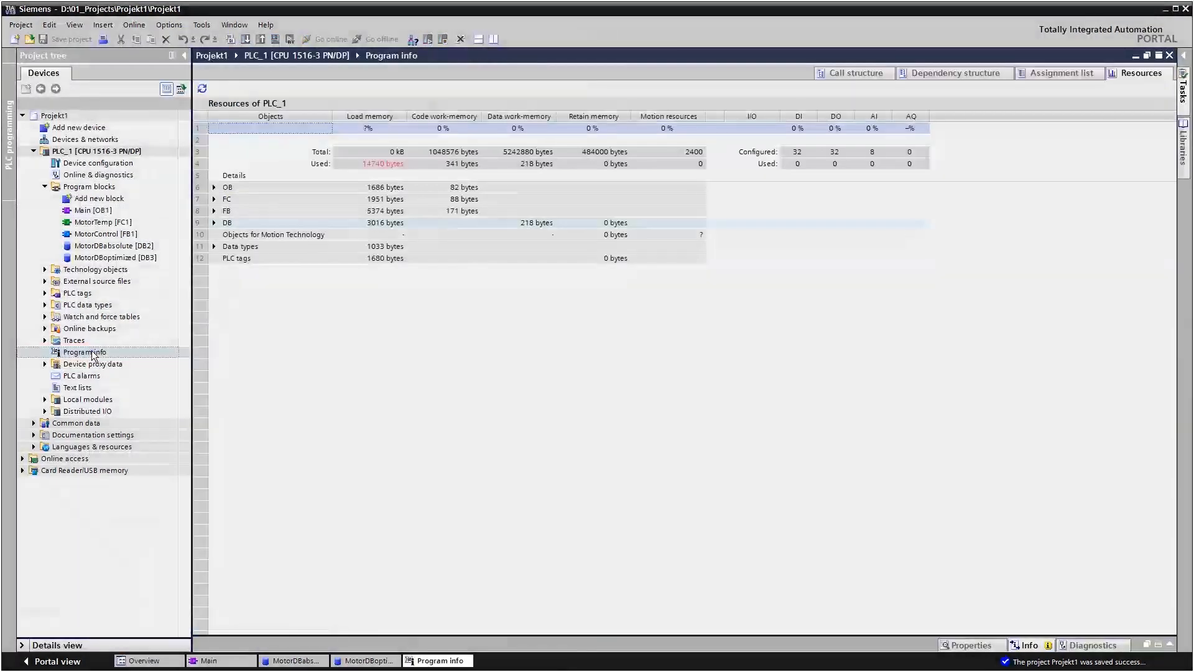
left_click(1138, 72)
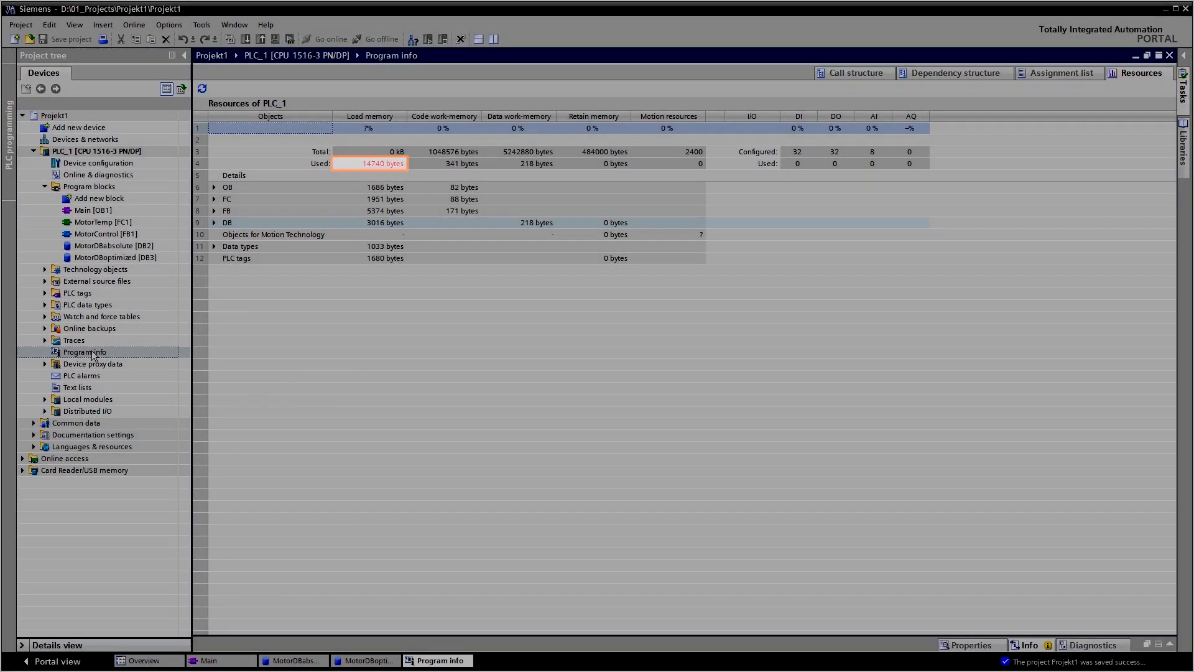
- Set total load memory to 24 MB and expand the DB row to list both motor DBs
left_click(369, 151)
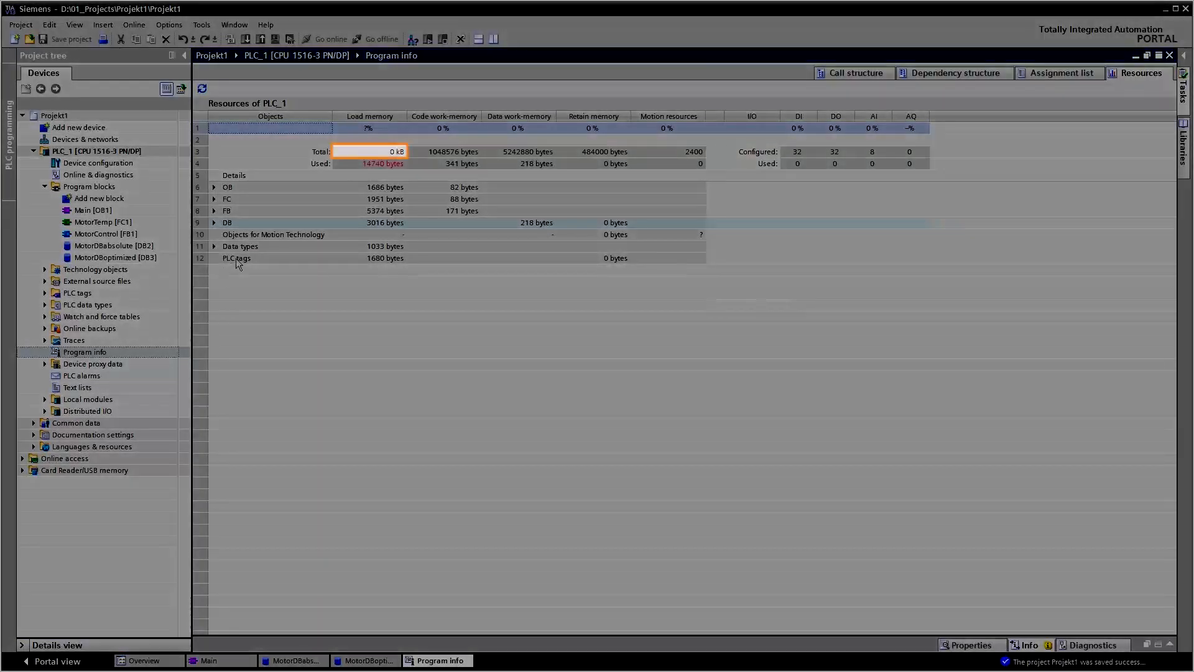
left_click(401, 152)
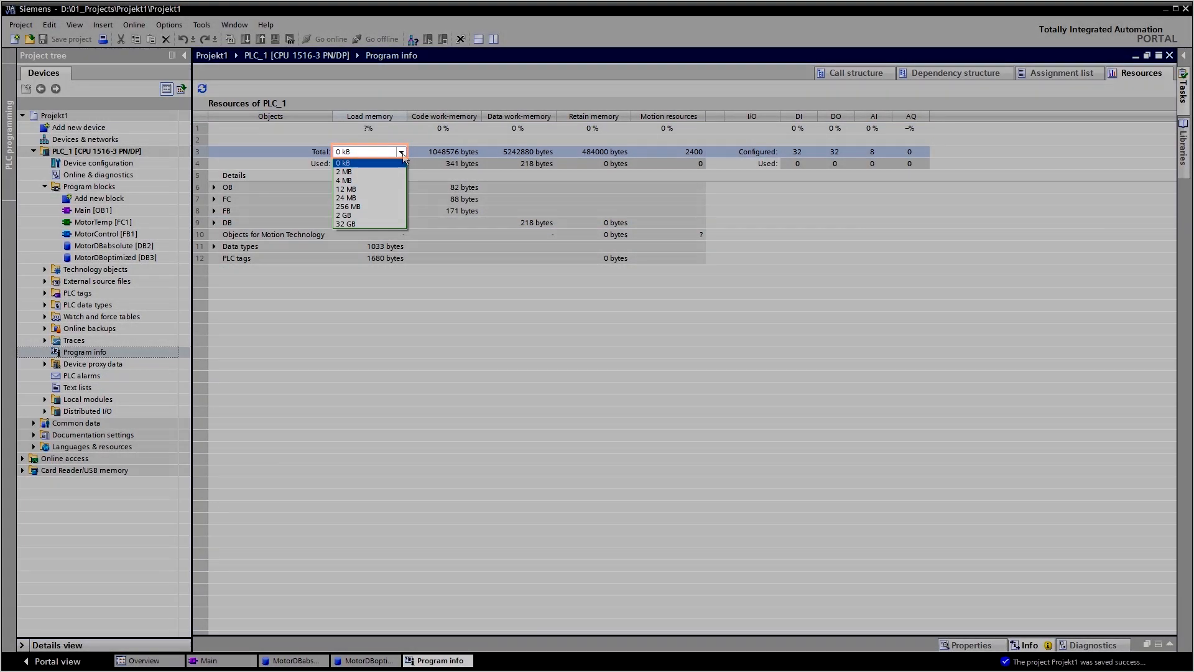
left_click(347, 198)
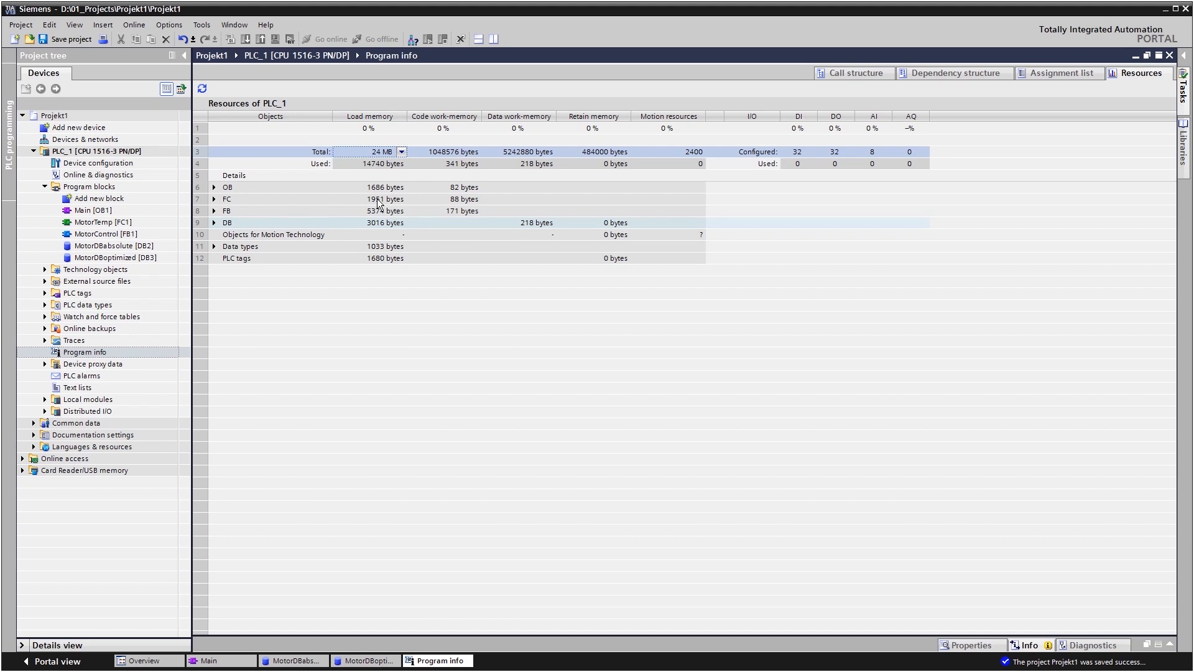
left_click(214, 222)
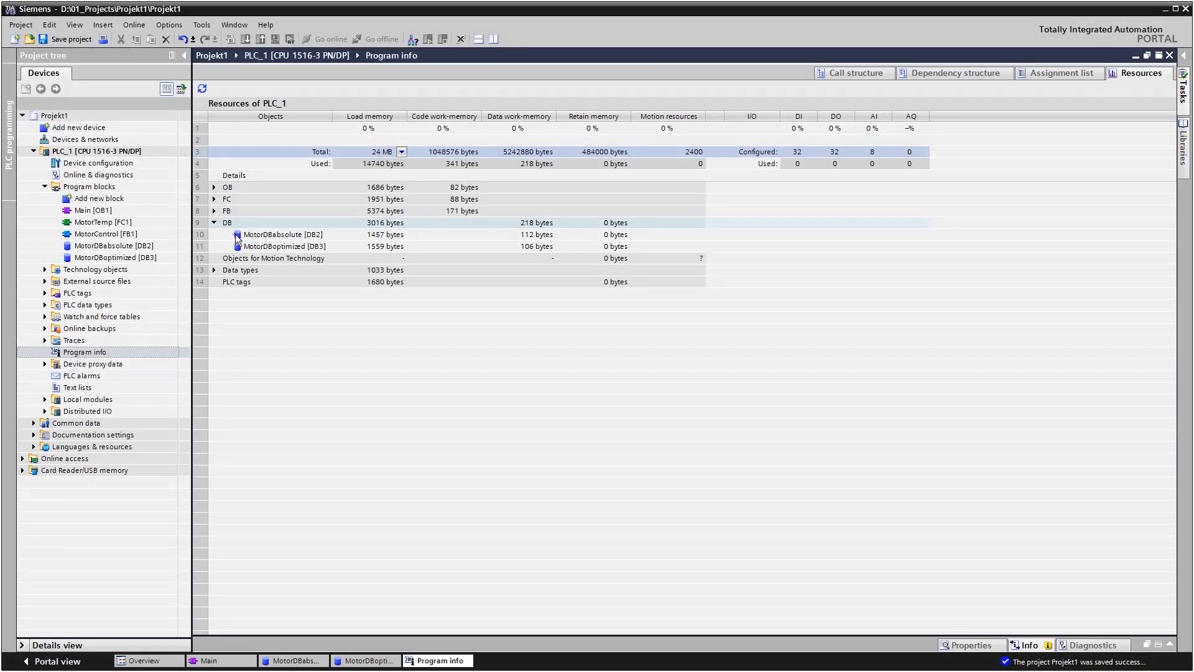
- Open MotorDBabsolute [DB2] and tile it beside MotorDBoptimized [DB3] in a split editor
double_click(114, 246)
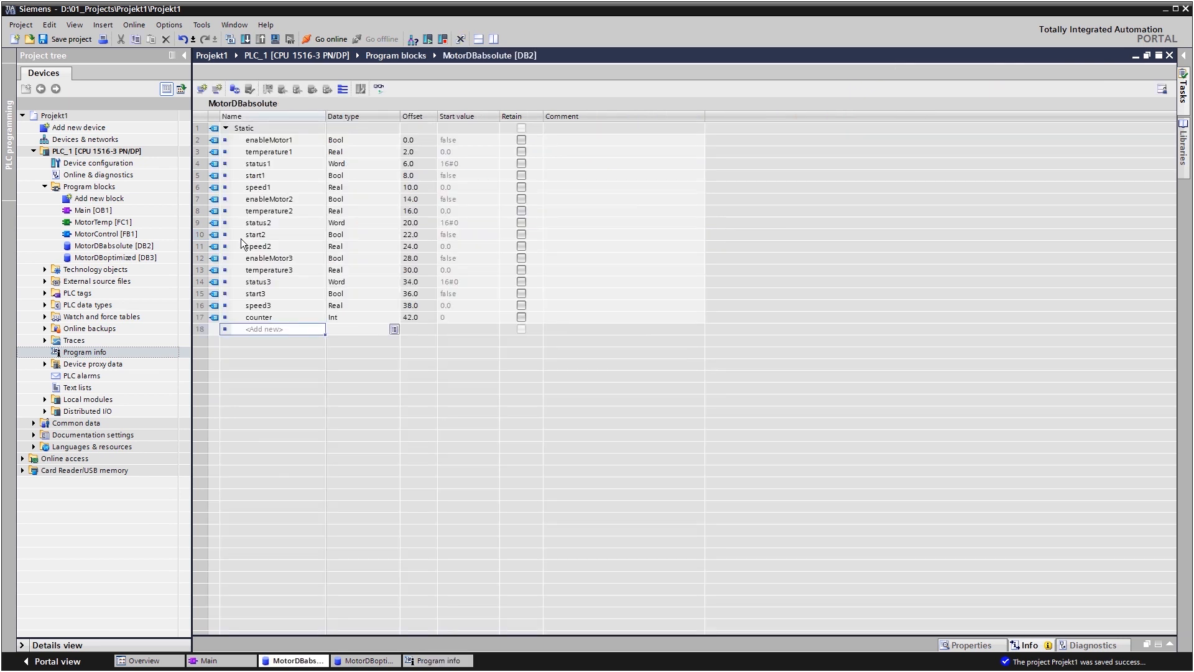
left_click(414, 116)
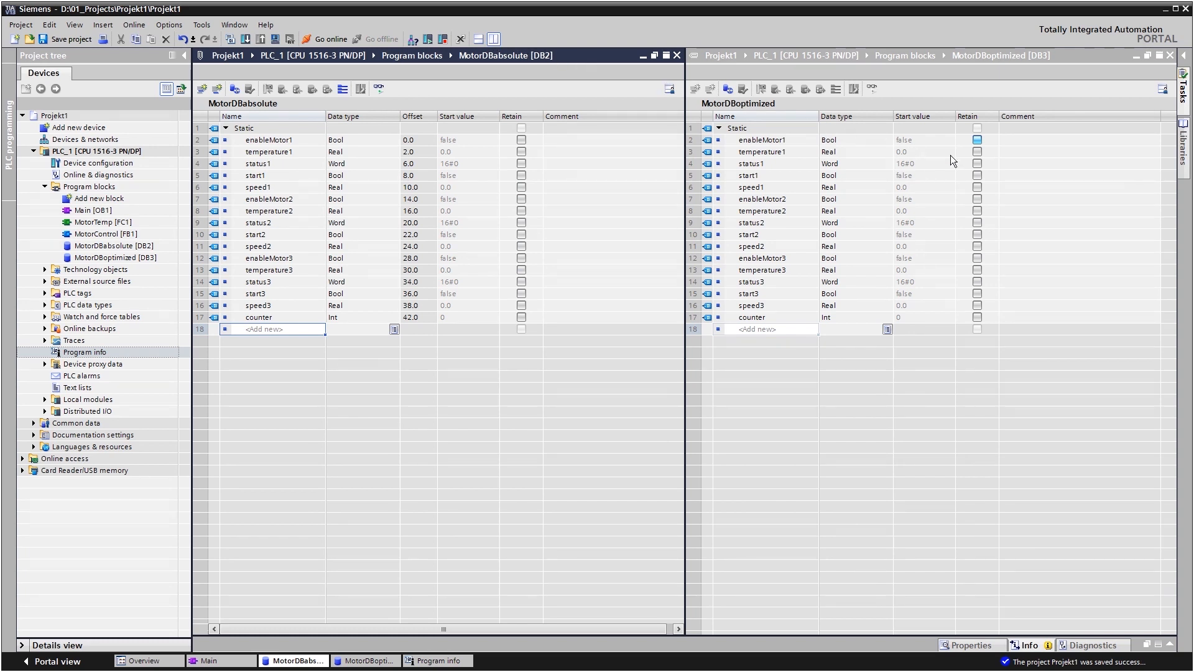
- Tick Retain for status1, status2 and status3 in MotorDBoptimized
left_click(977, 163)
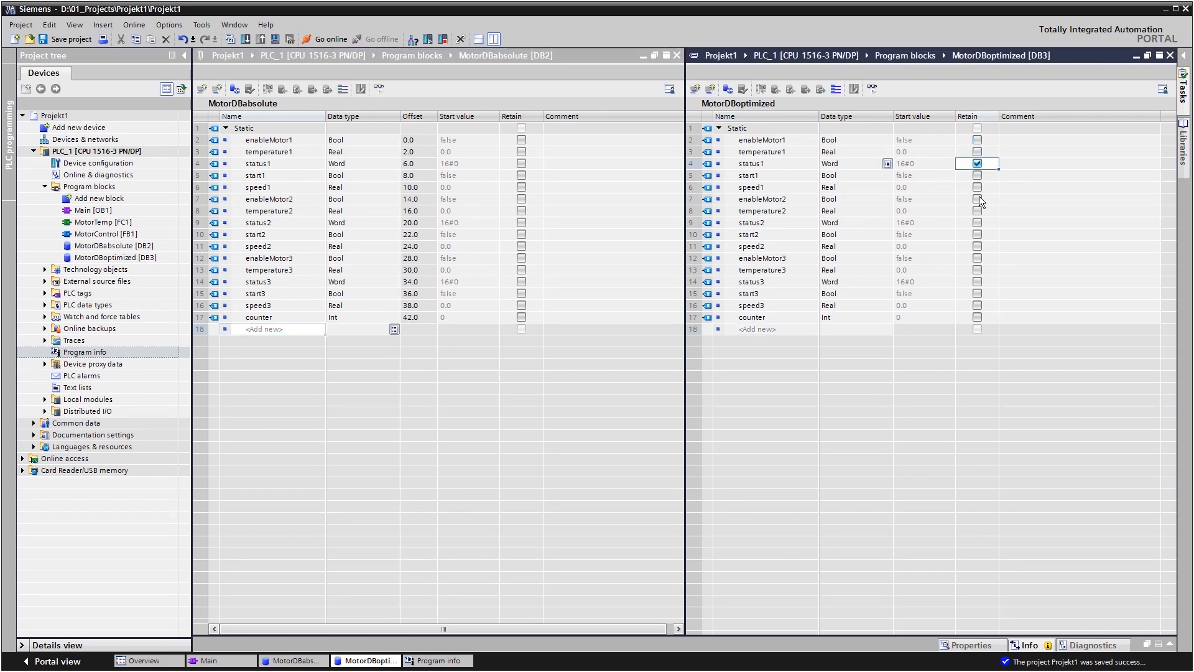
left_click(978, 223)
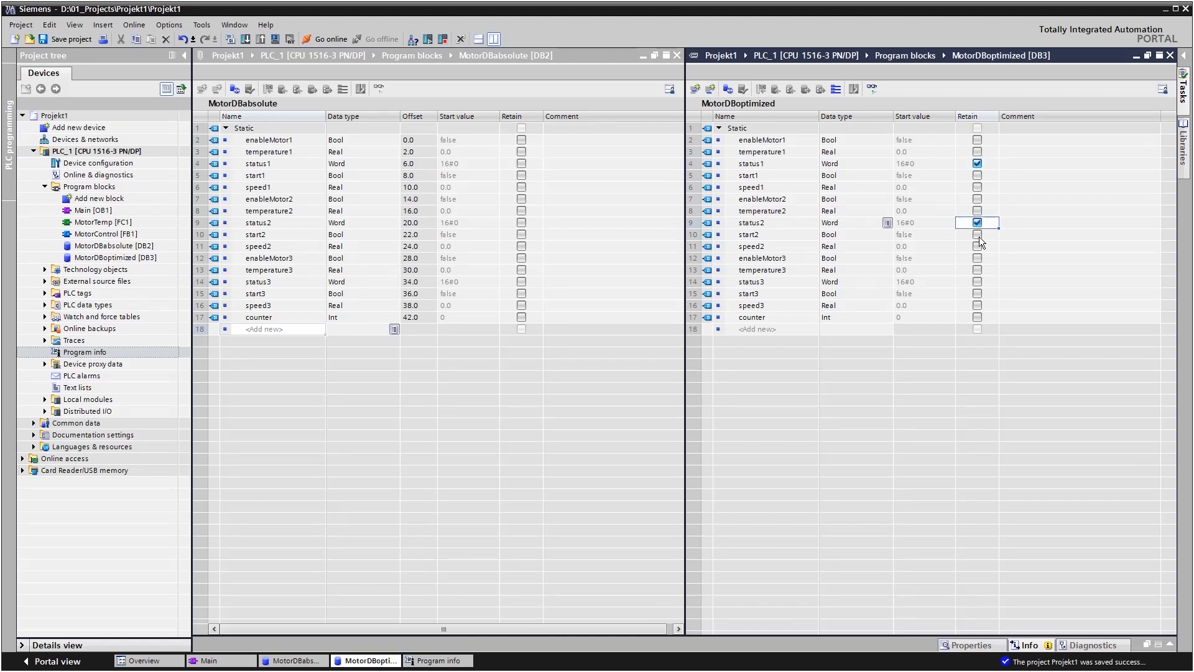
left_click(977, 281)
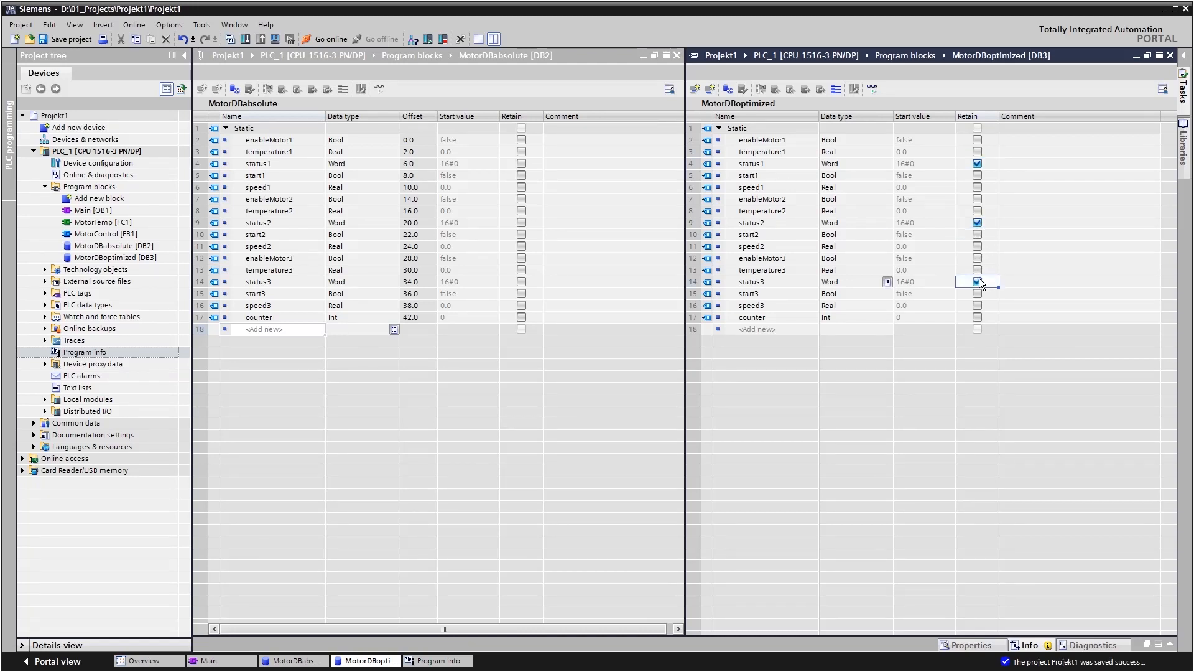
left_click(977, 281)
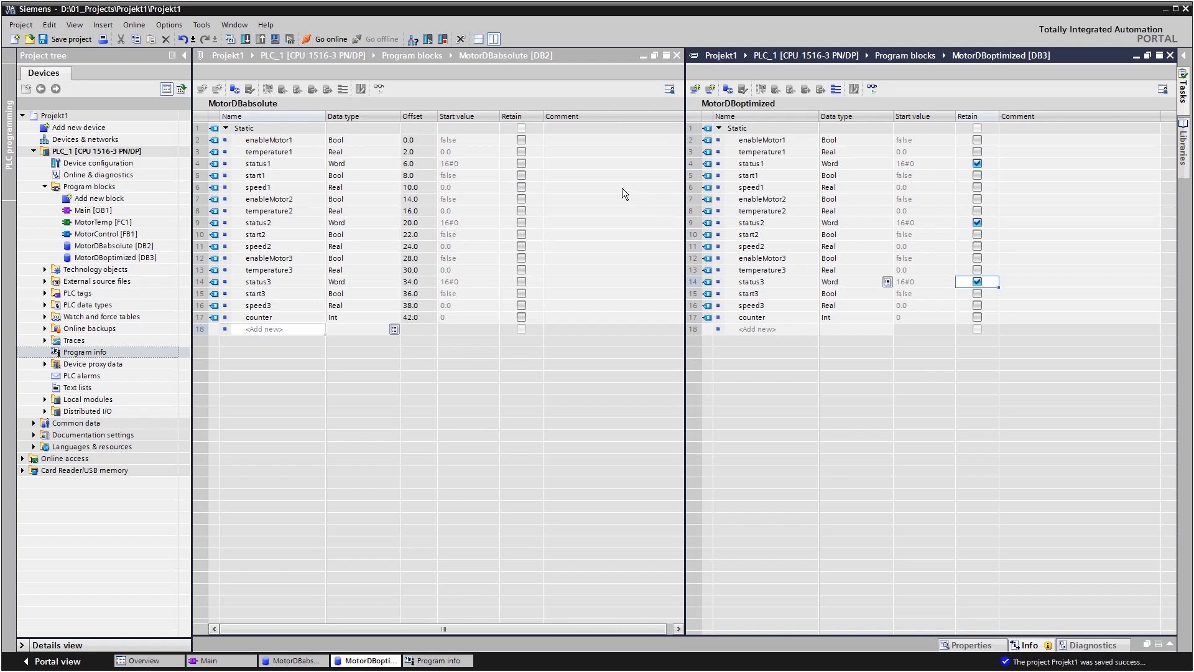